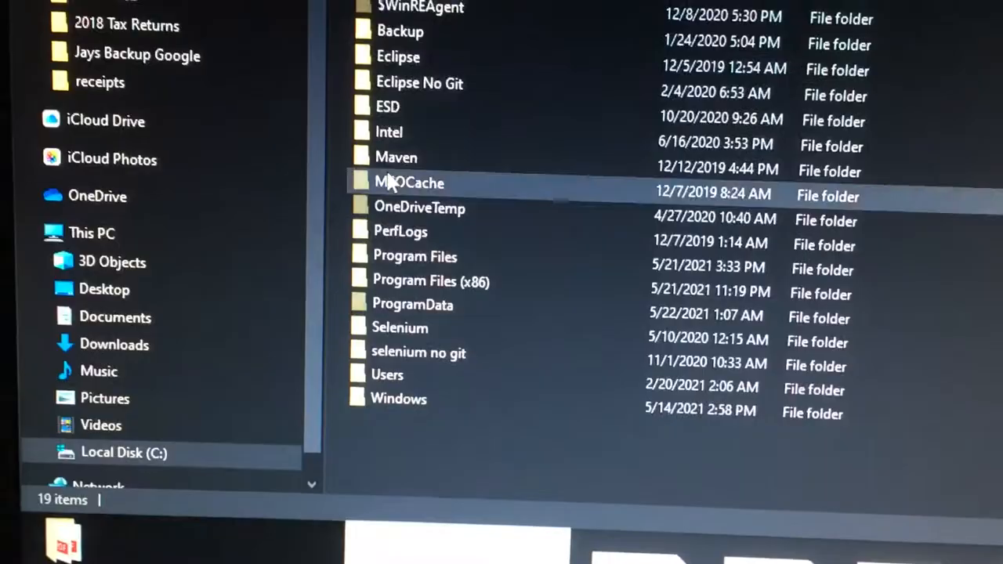
# - Open a system folder on Local Disk (C:) in File Explorer
pyautogui.doubleClick(398, 398)
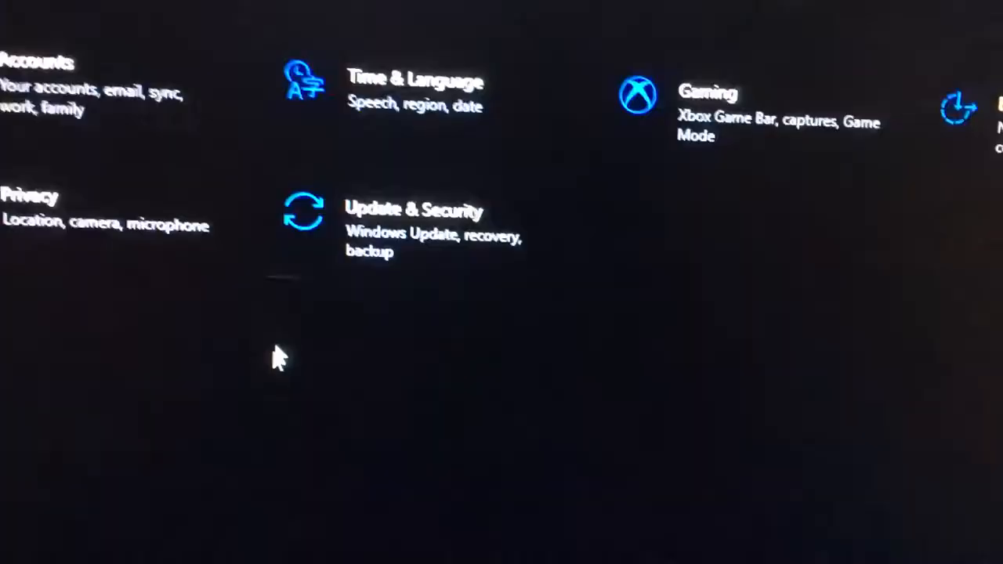
# - Search Windows Settings for "rec" to list Recovery suggestions
pyautogui.write('rec')
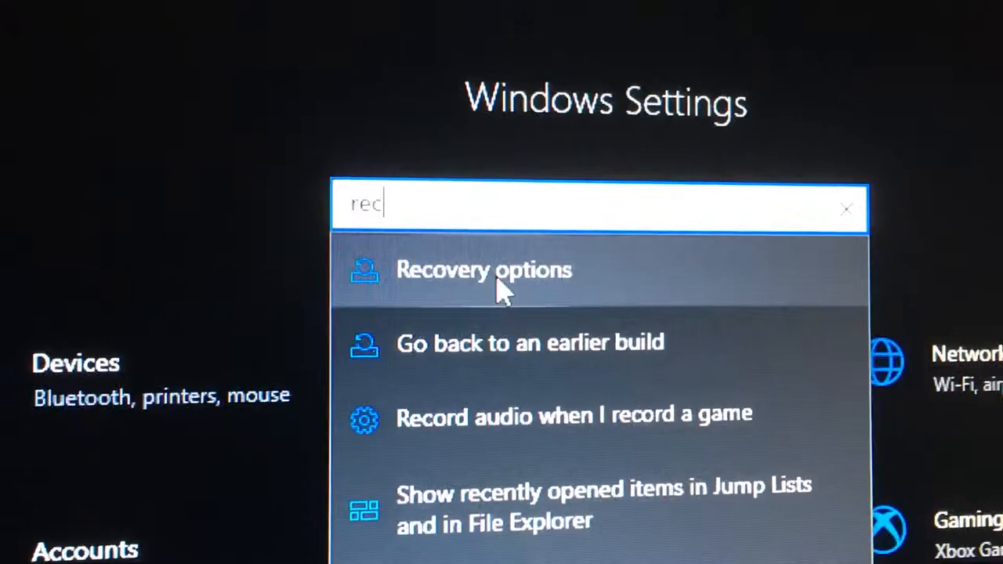
# - Go to the Recovery options page from the search suggestions
pyautogui.click(483, 269)
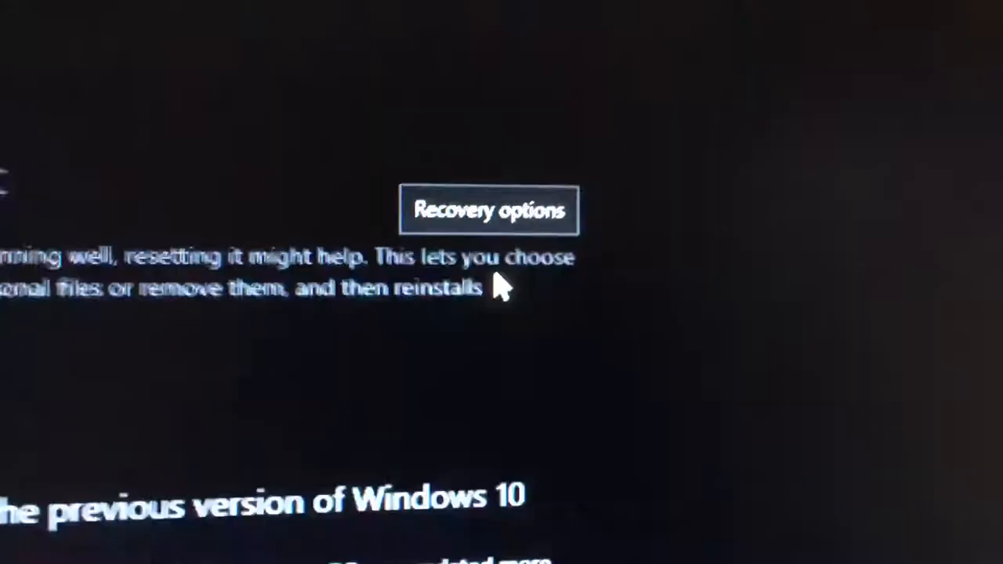